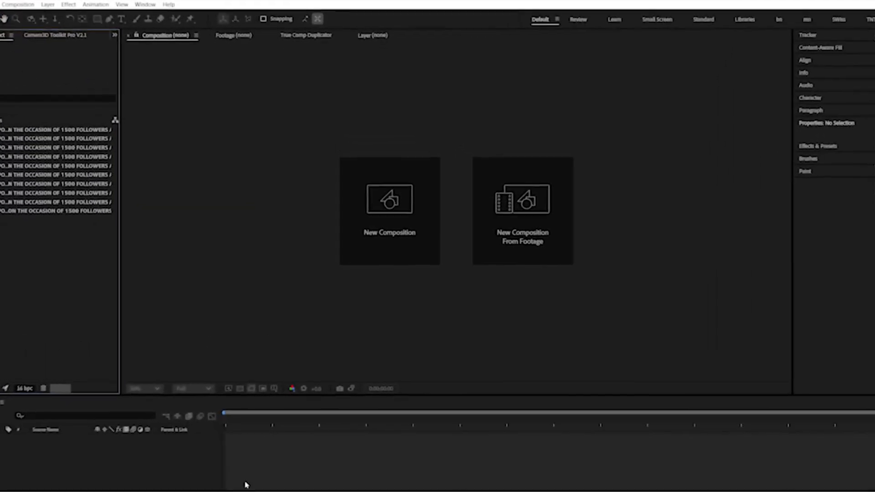
- Open the Camera3D Toolkit Pro extension panel from Window > Extensions
{"action": "left_click", "coordinate": [144, 4]}
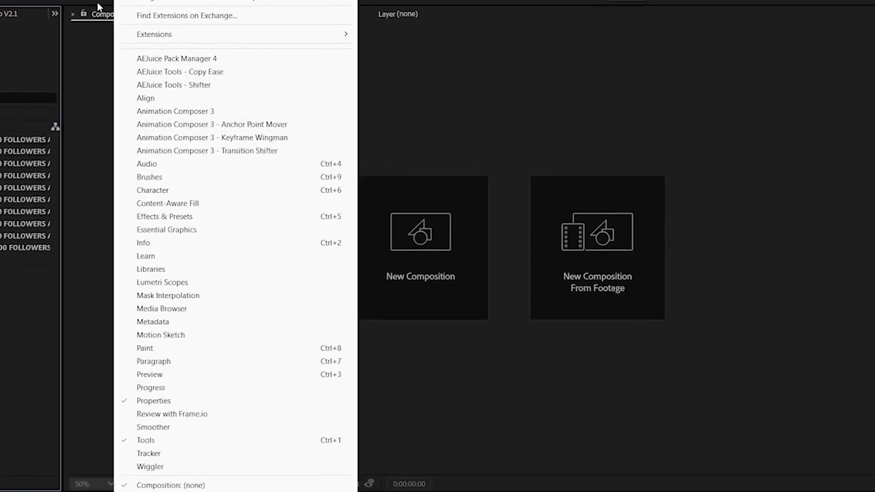
{"action": "left_click", "coordinate": [153, 34]}
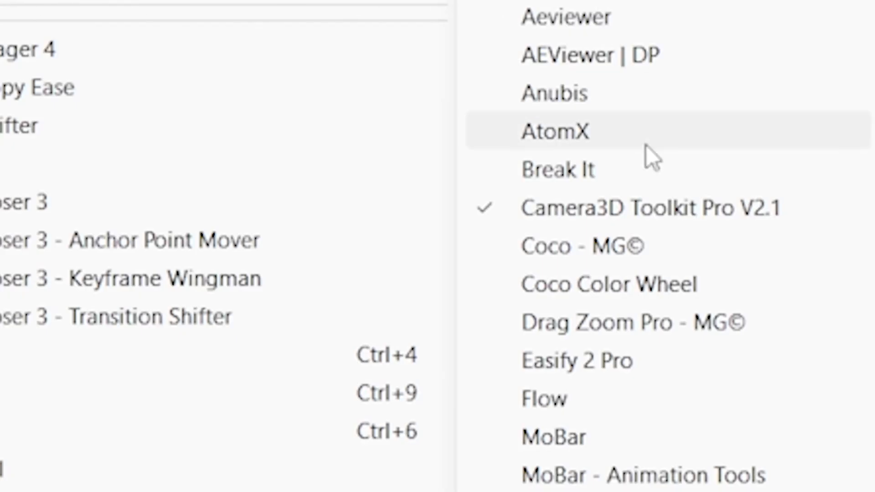
{"action": "left_click", "coordinate": [651, 207]}
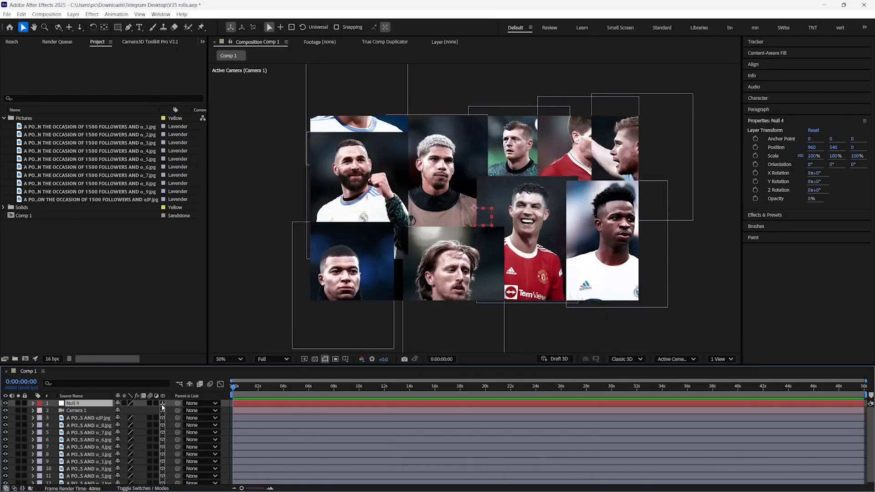
- Use the toolkit's Setup to create Camera 1 parented to a null
{"action": "left_click", "coordinate": [149, 41]}
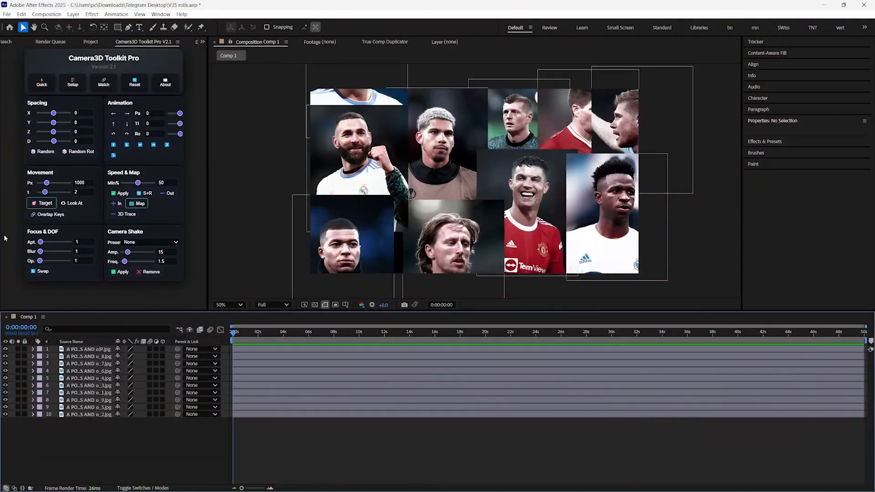
{"action": "left_click", "coordinate": [72, 81]}
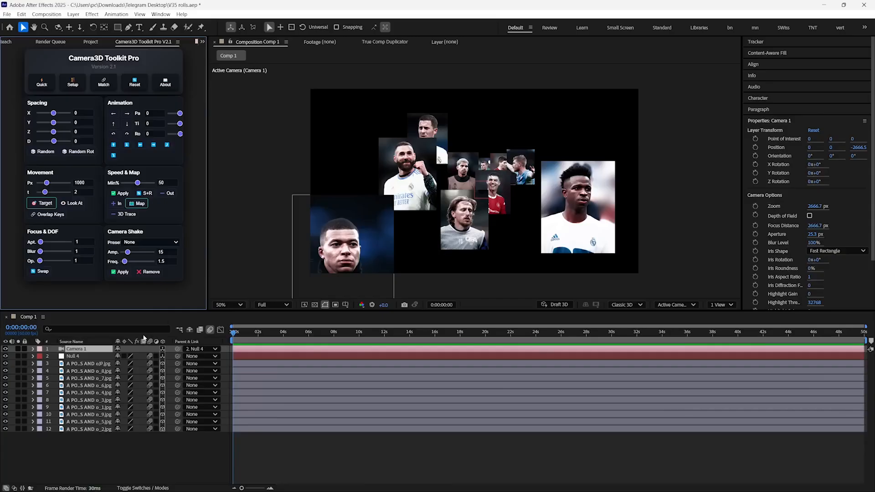
{"action": "mouse_move", "coordinate": [139, 355]}
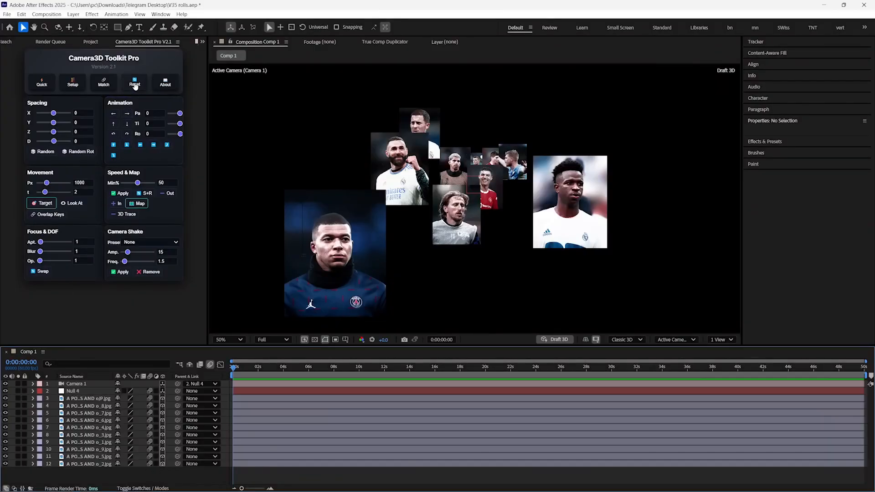
- Fully reset the toolkit rig, zoom the viewer to 25%, and run Setup again
{"action": "left_click", "coordinate": [135, 82]}
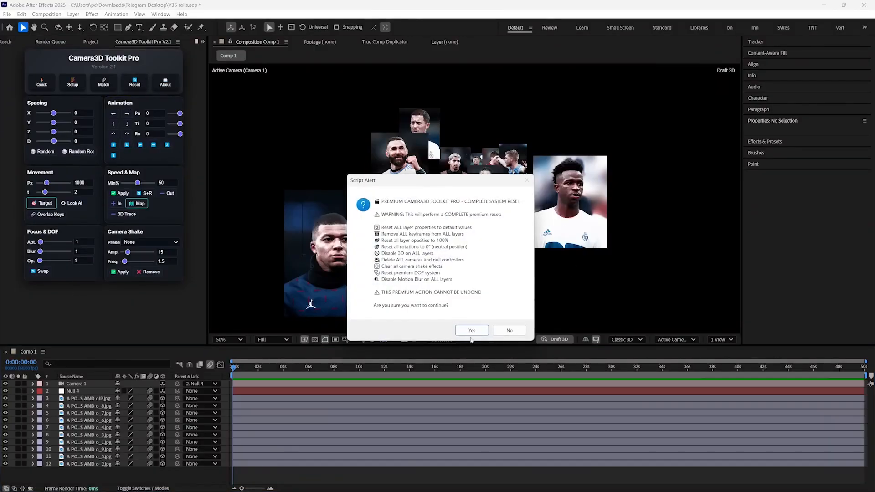
{"action": "left_click", "coordinate": [472, 330]}
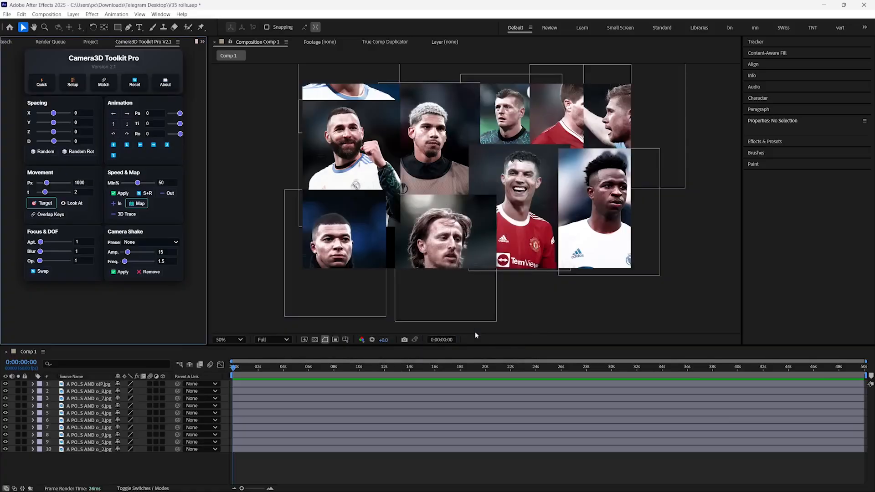
{"action": "left_click", "coordinate": [226, 339]}
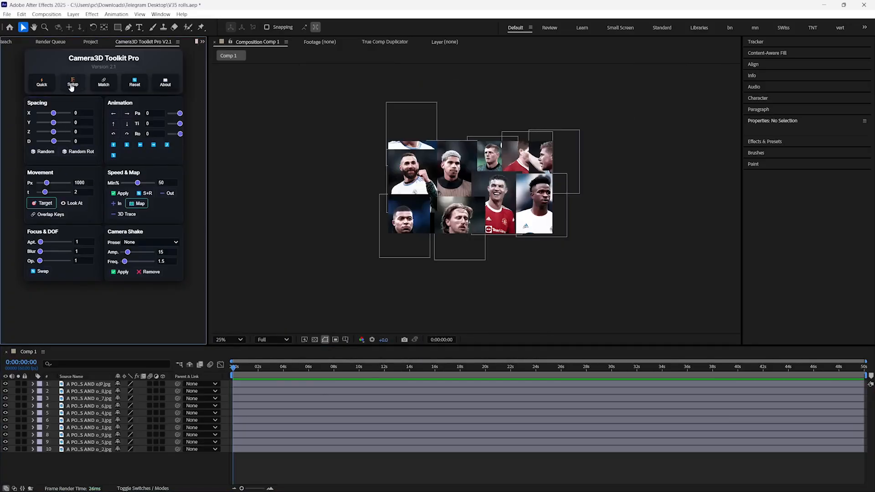
{"action": "left_click", "coordinate": [72, 82]}
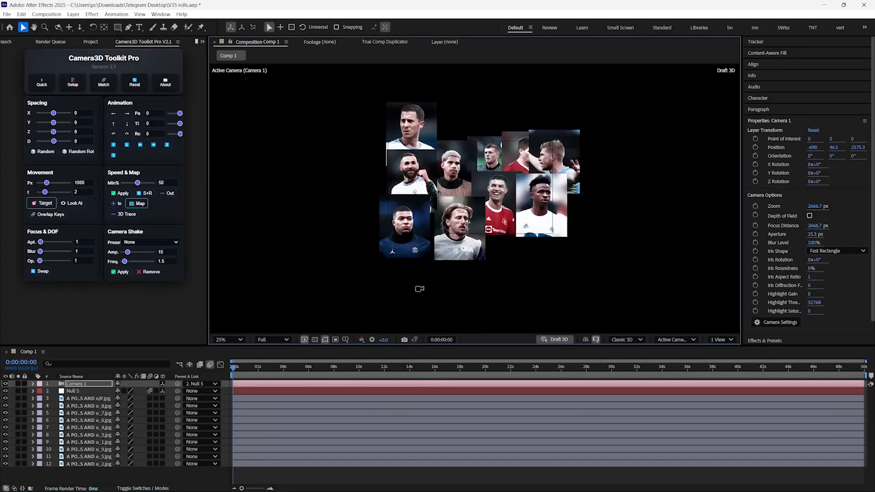
{"action": "left_click", "coordinate": [97, 41]}
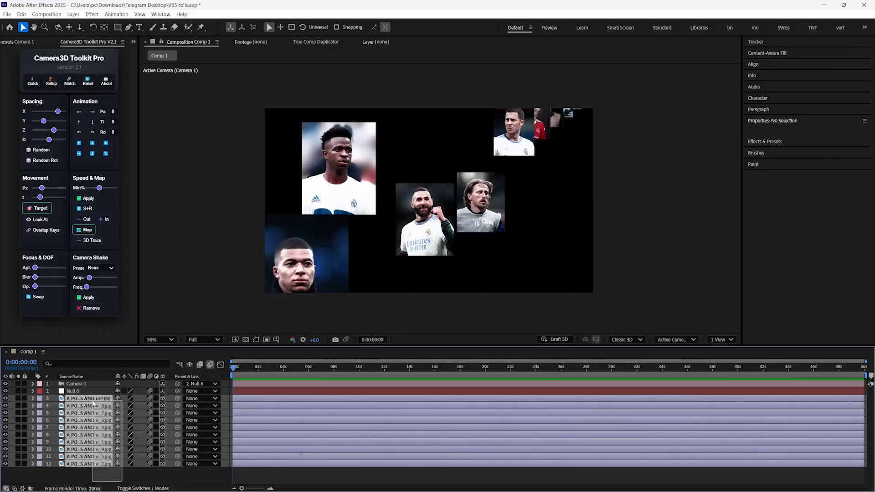
- Adjust photo spacing, then apply Random positions and Random Rot rotations
{"action": "left_click_drag", "start_coordinate": [57, 112], "coordinate": [62, 112]}
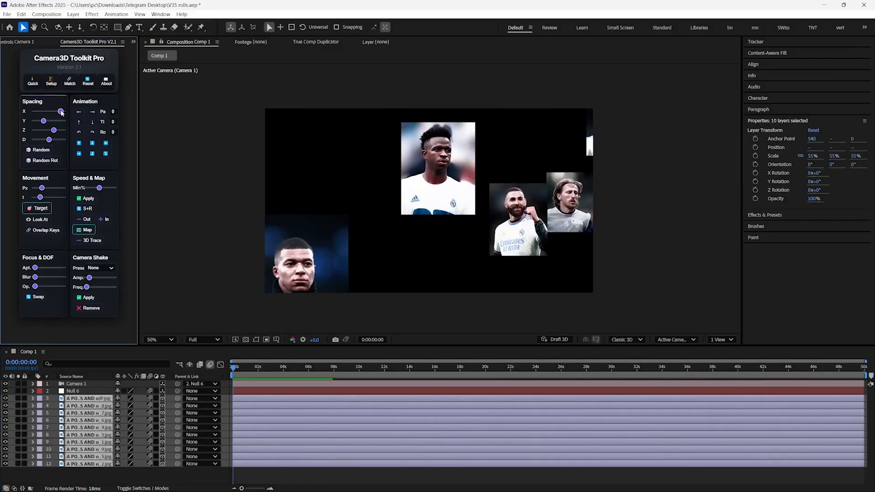
{"action": "left_click_drag", "start_coordinate": [62, 112], "coordinate": [57, 112]}
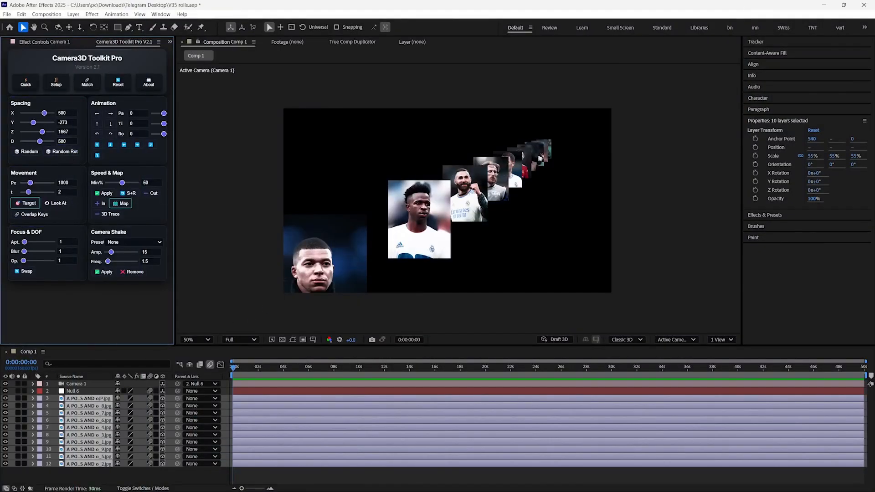
{"action": "left_click", "coordinate": [25, 151]}
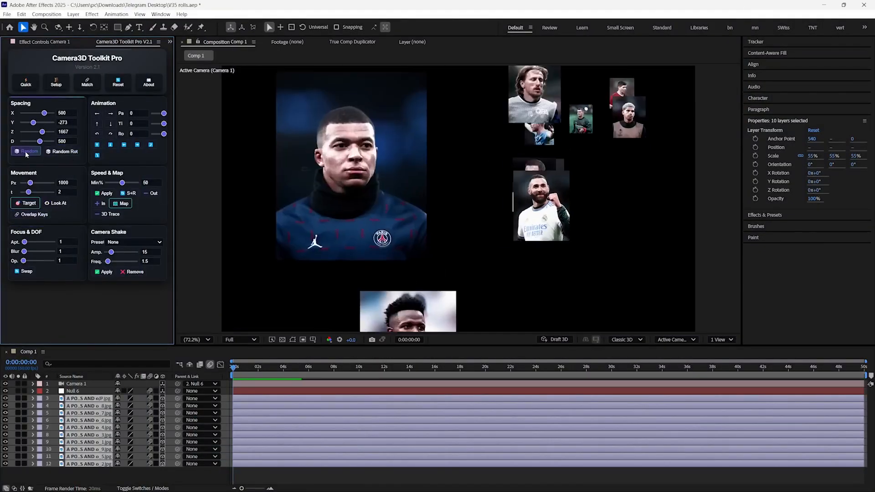
{"action": "left_click", "coordinate": [63, 152]}
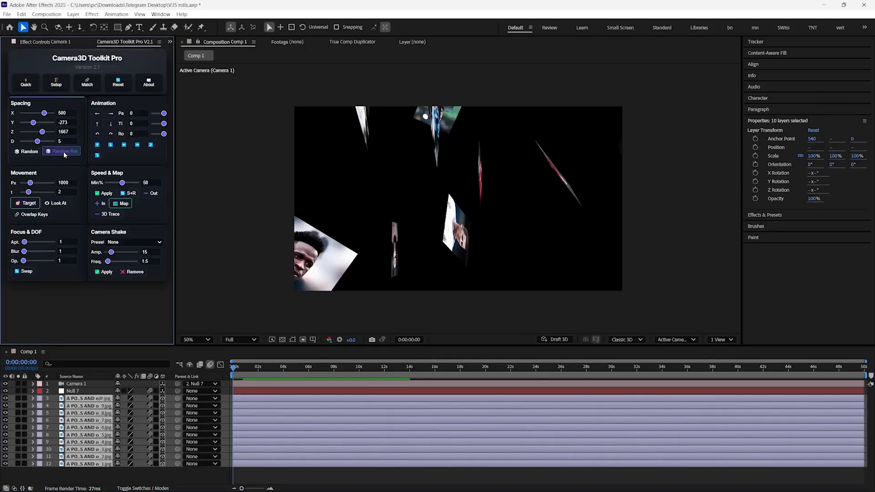
{"action": "left_click", "coordinate": [65, 151]}
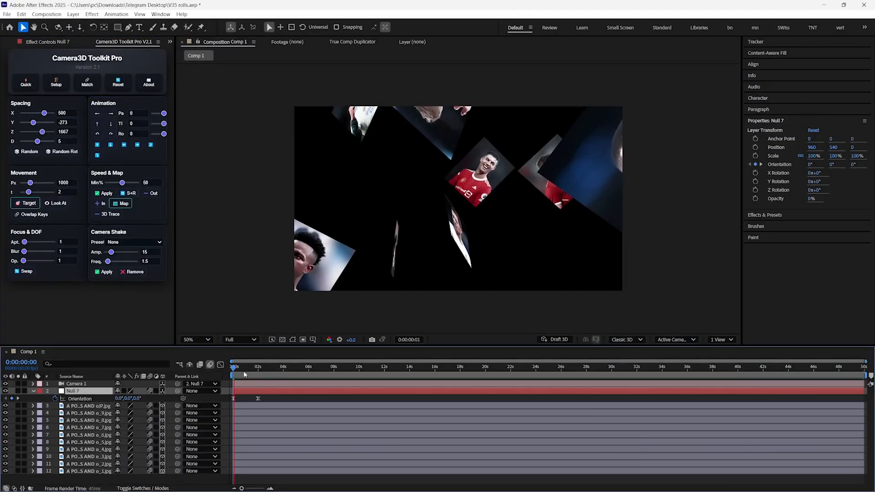
- Scrub the time ruler to preview the null's orientation animation
{"action": "left_click", "coordinate": [241, 366]}
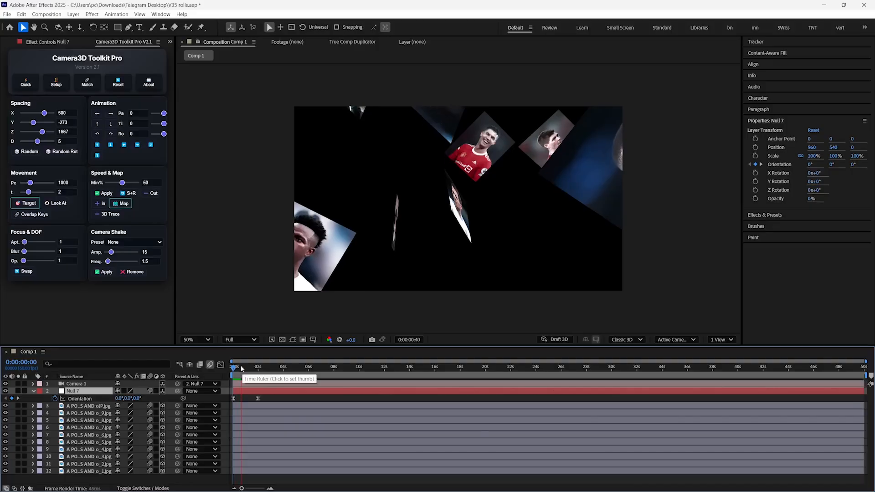
{"action": "left_click", "coordinate": [247, 367]}
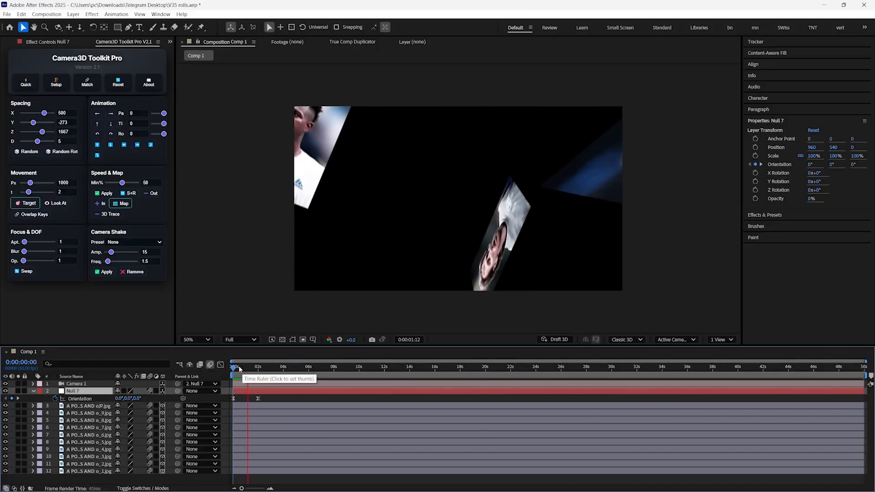
{"action": "left_click", "coordinate": [258, 366]}
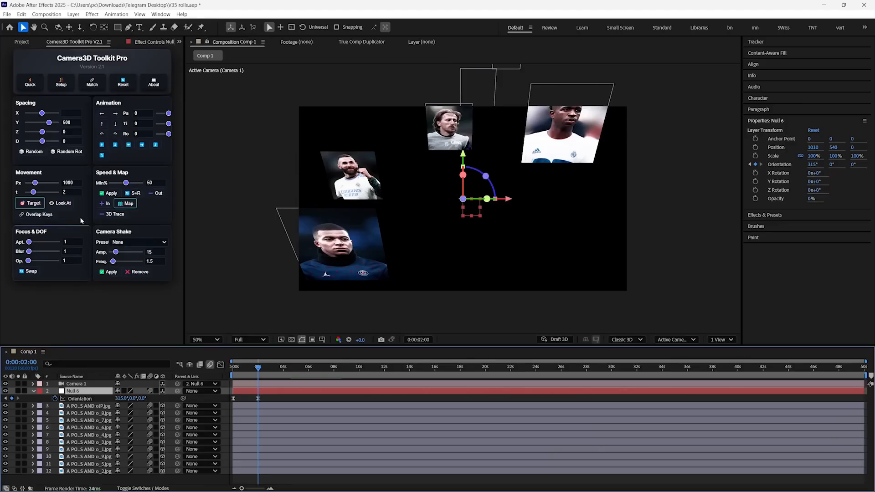
- Set the Movement time slider to about 2.3
{"action": "left_click_drag", "start_coordinate": [33, 191], "coordinate": [25, 191]}
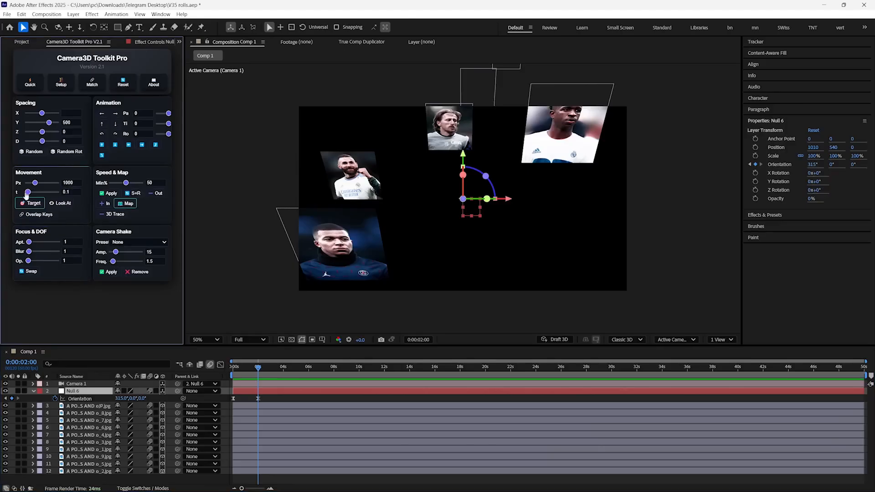
{"action": "left_click_drag", "start_coordinate": [23, 192], "coordinate": [47, 192]}
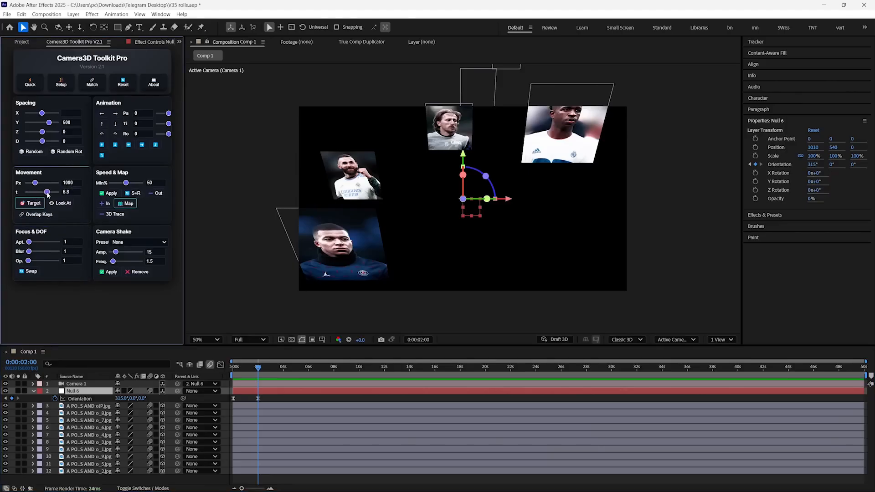
{"action": "left_click_drag", "start_coordinate": [47, 192], "coordinate": [32, 192]}
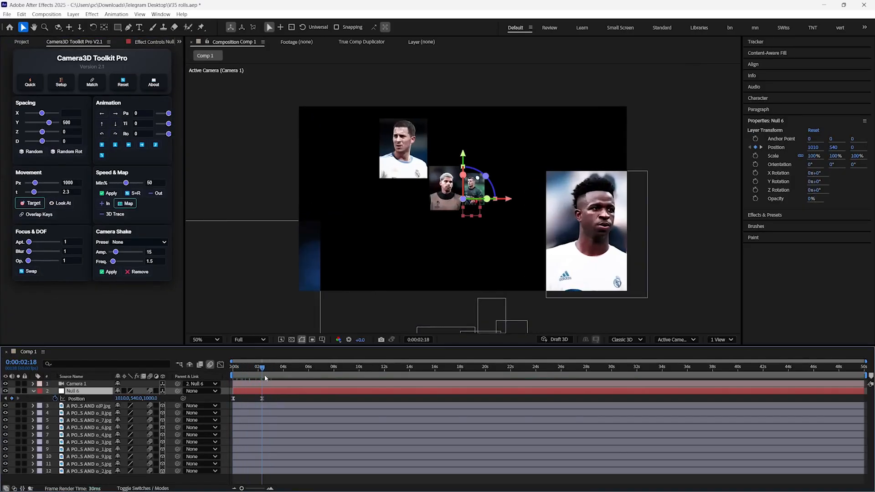
- Keyframe the camera null shifting vertically and back, then scrub the timeline
{"action": "left_click", "coordinate": [141, 145]}
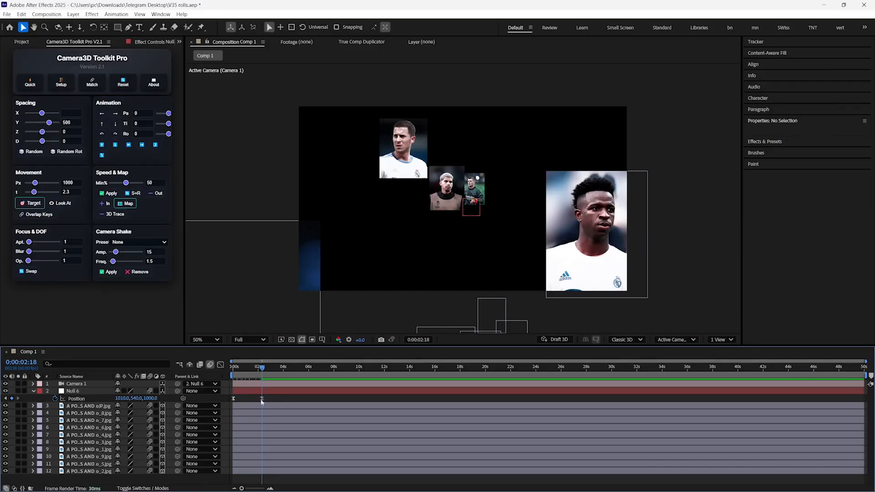
{"action": "left_click", "coordinate": [75, 391]}
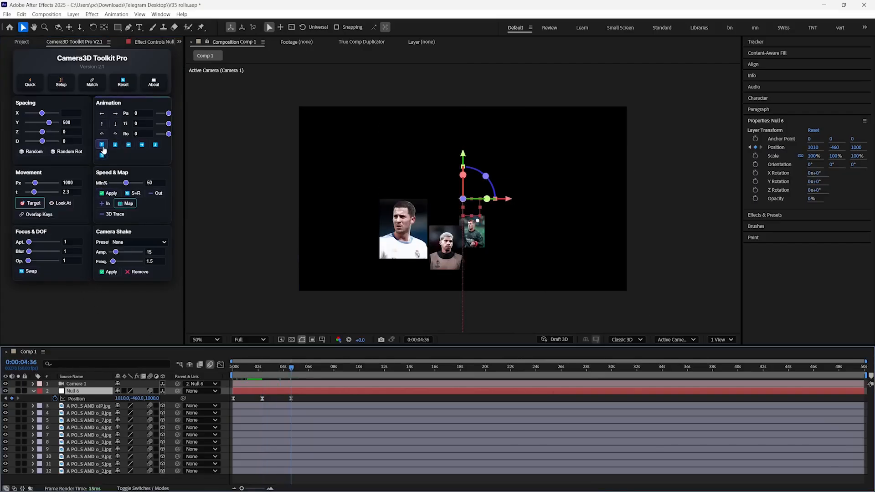
{"action": "left_click", "coordinate": [320, 367]}
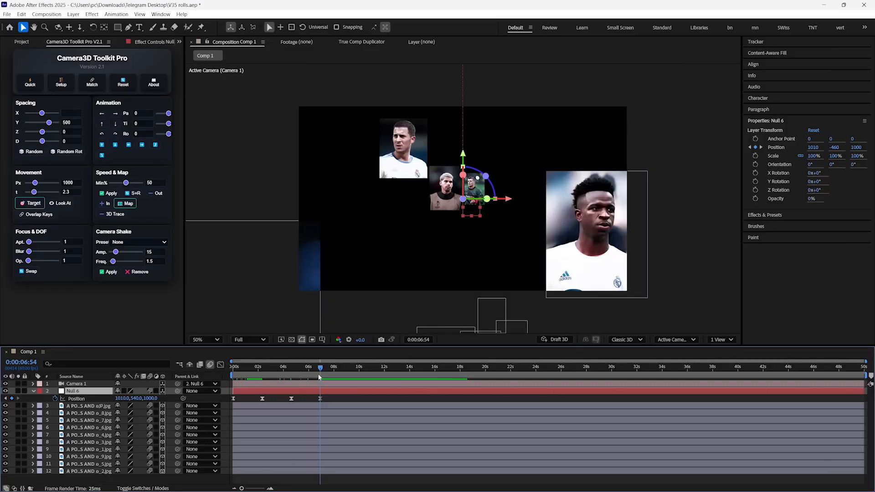
{"action": "left_click", "coordinate": [155, 144]}
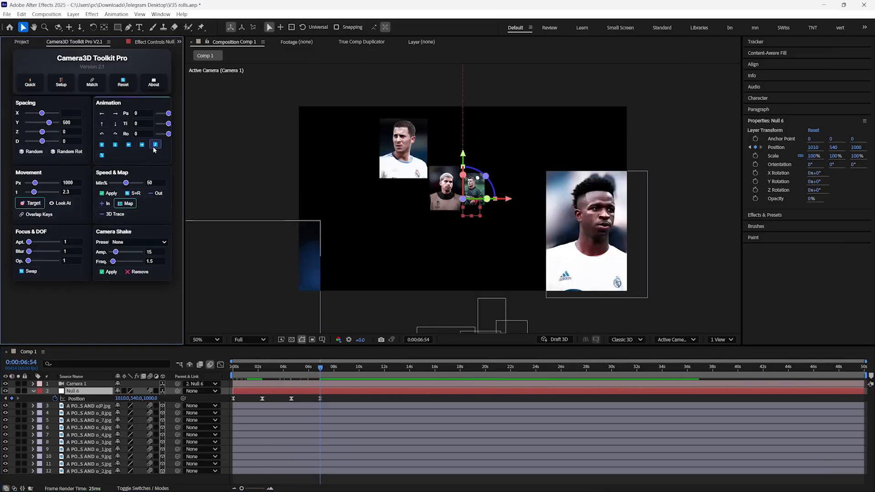
{"action": "left_click", "coordinate": [282, 367]}
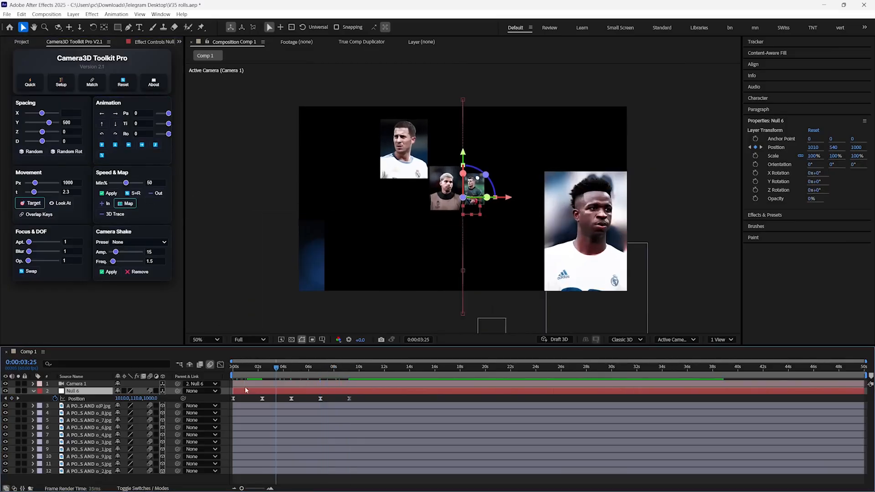
{"action": "left_click", "coordinate": [234, 366]}
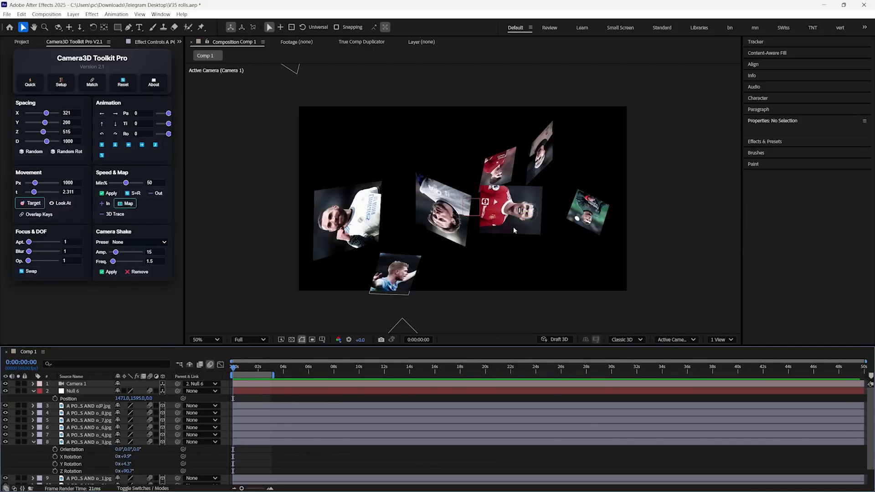
- Generate camera position keyframes toward the photos with Target
{"action": "left_click", "coordinate": [505, 211]}
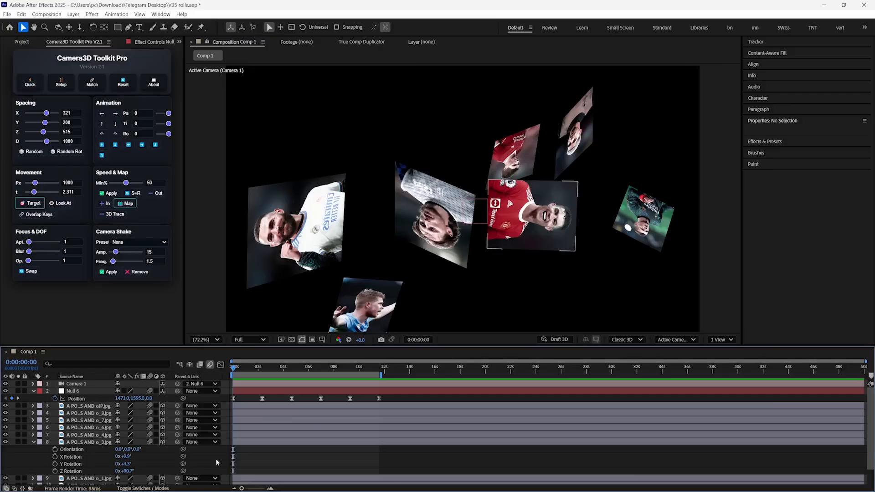
- Dismiss the keyframe count warning alert
{"action": "left_click", "coordinate": [75, 391]}
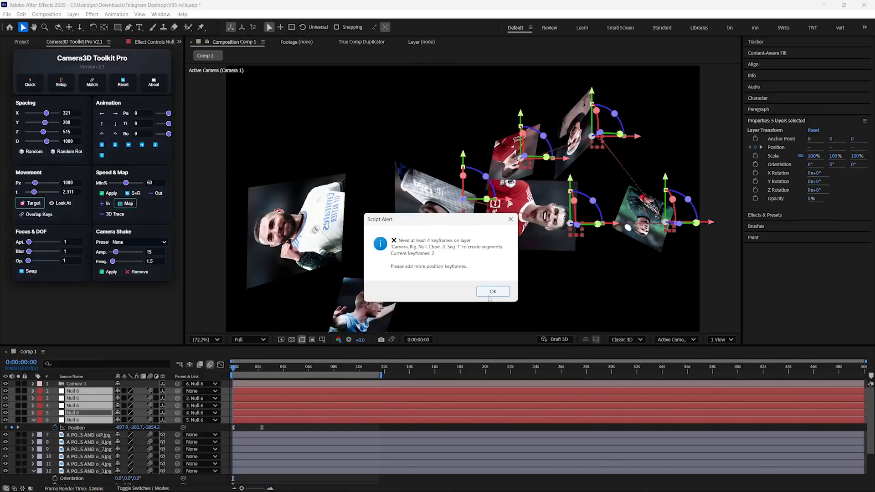
{"action": "left_click", "coordinate": [492, 291]}
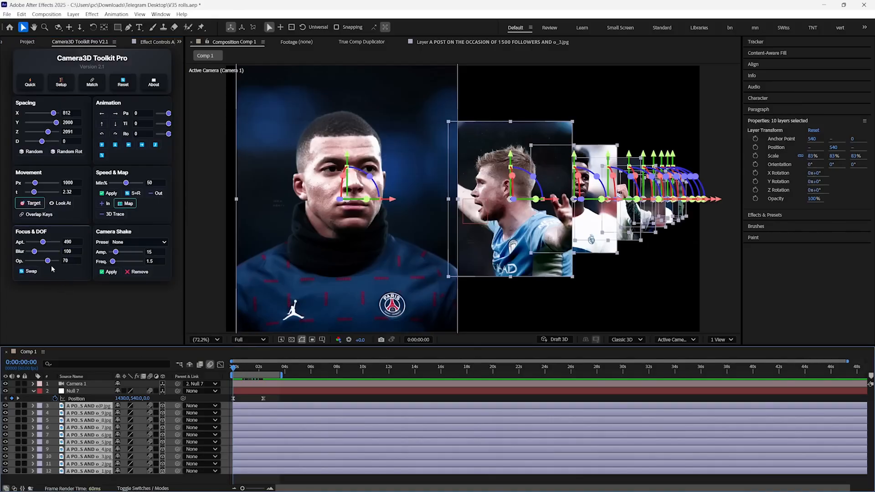
- Scrub to several moments to preview the camera passing the receding photo row
{"action": "left_click", "coordinate": [254, 367]}
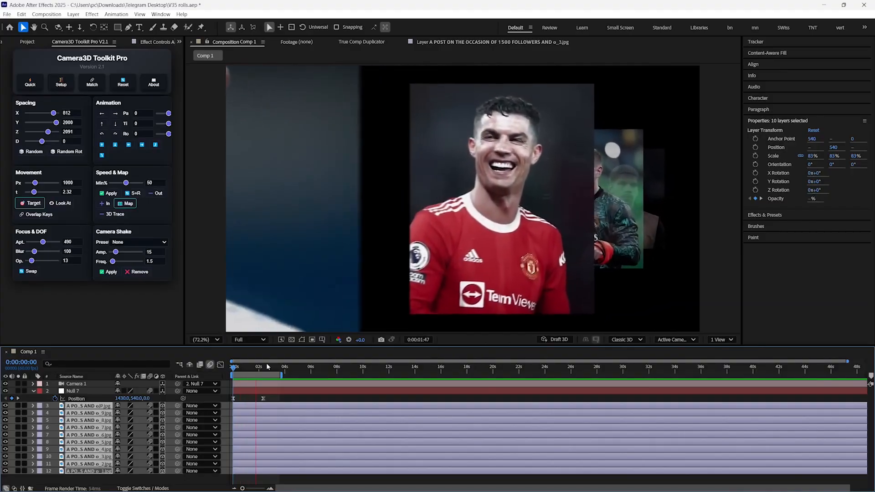
{"action": "left_click", "coordinate": [233, 367]}
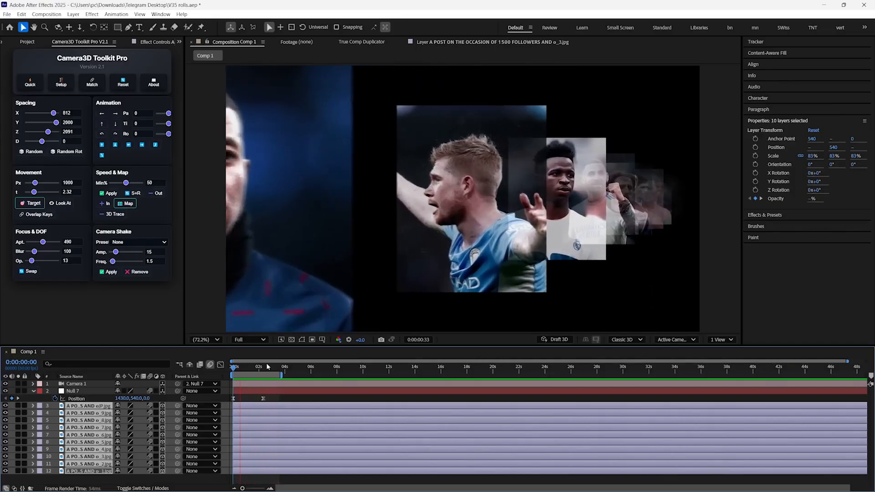
{"action": "left_click", "coordinate": [268, 367]}
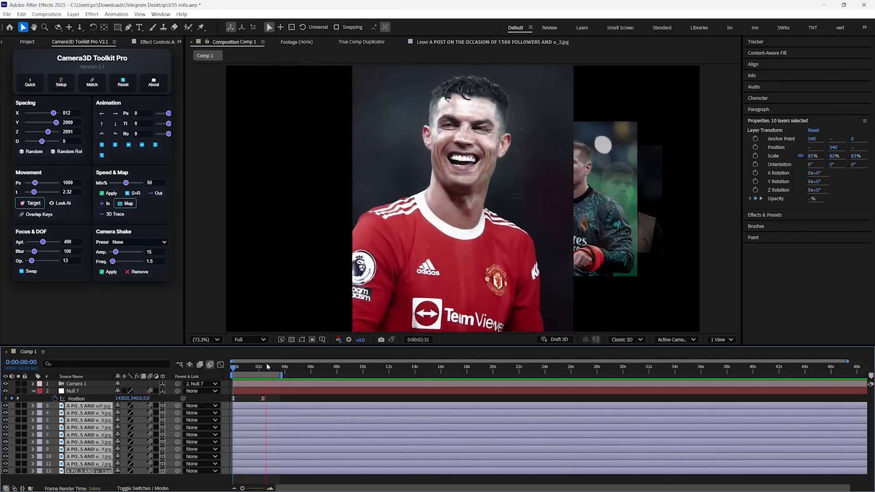
{"action": "left_click", "coordinate": [75, 390]}
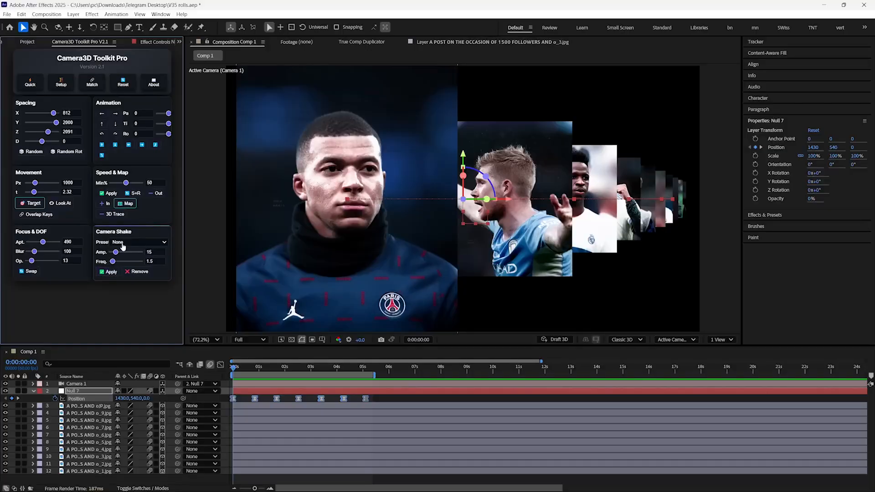
- Pick a Camera Shake preset, apply it with new Amp. and Freq., then Remove it
{"action": "left_click", "coordinate": [139, 241]}
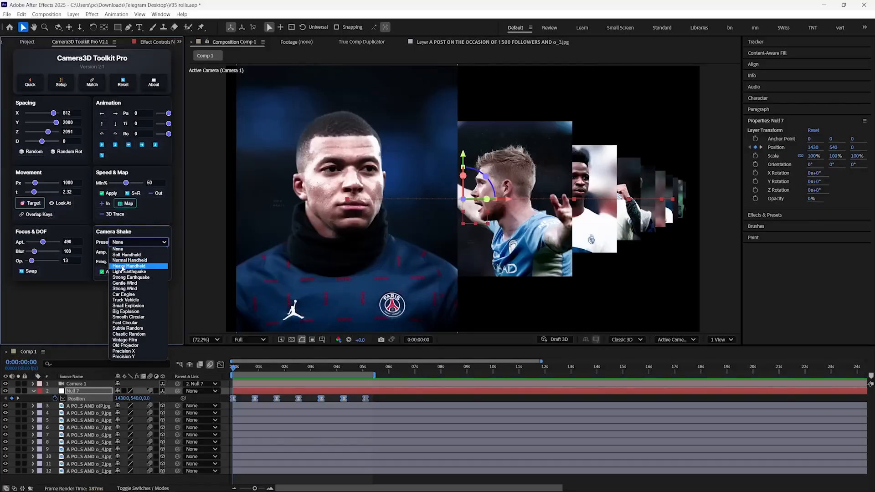
{"action": "mouse_move", "coordinate": [127, 311]}
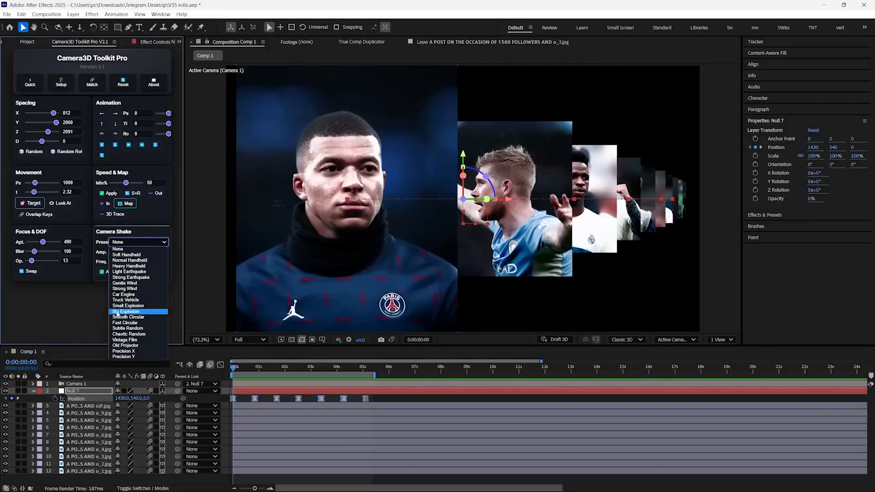
{"action": "mouse_move", "coordinate": [124, 356]}
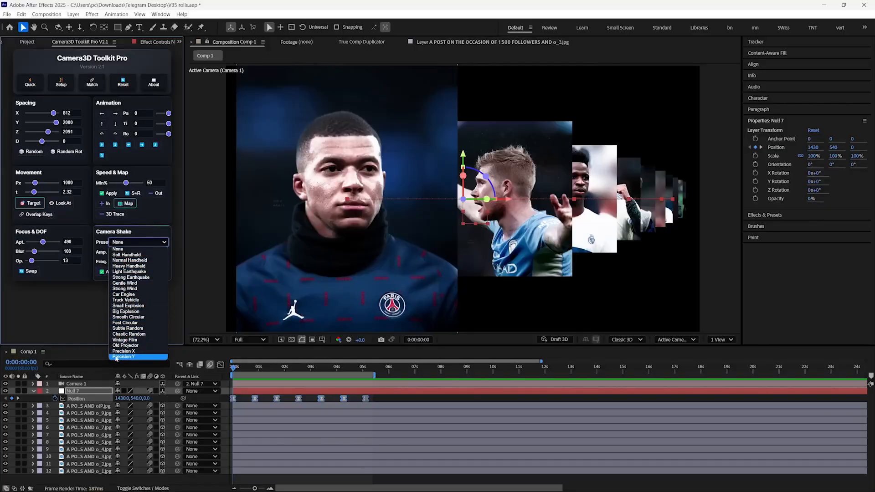
{"action": "left_click", "coordinate": [117, 356]}
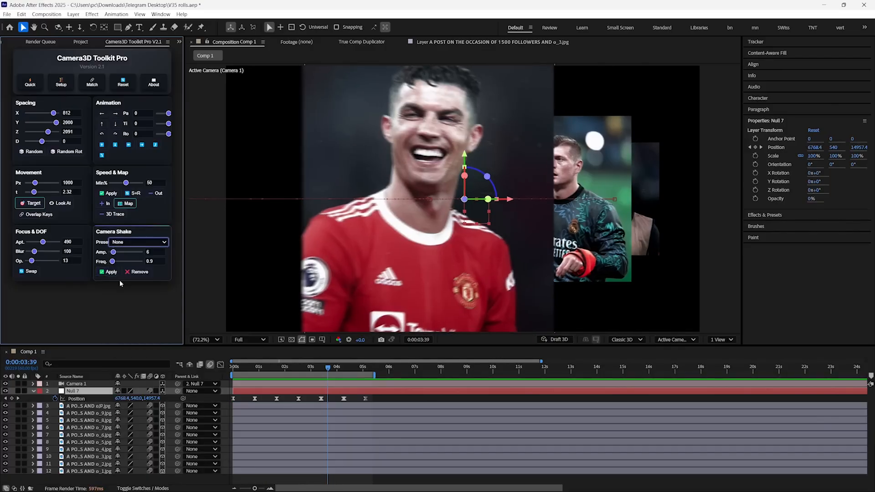
{"action": "left_click", "coordinate": [110, 272]}
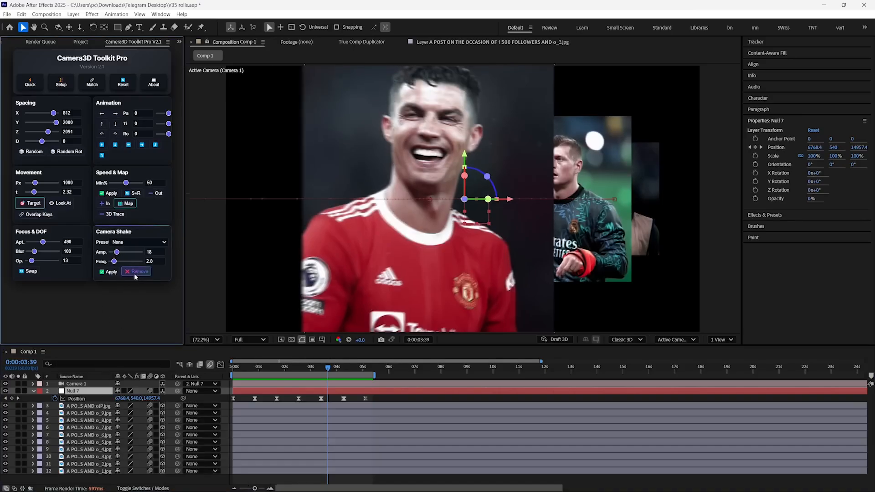
{"action": "left_click", "coordinate": [162, 242]}
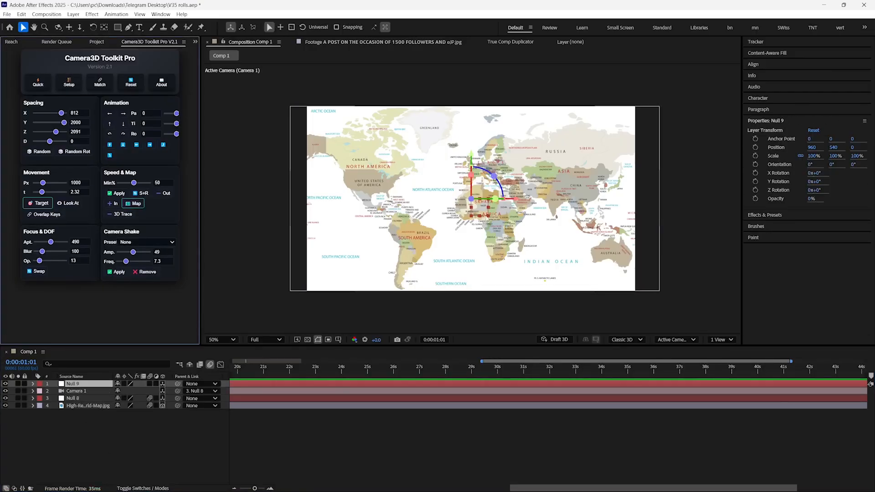
- Build the Map null and Camera_Rig_Null rig, with the camera targeting the United States marker
{"action": "left_click", "coordinate": [134, 203]}
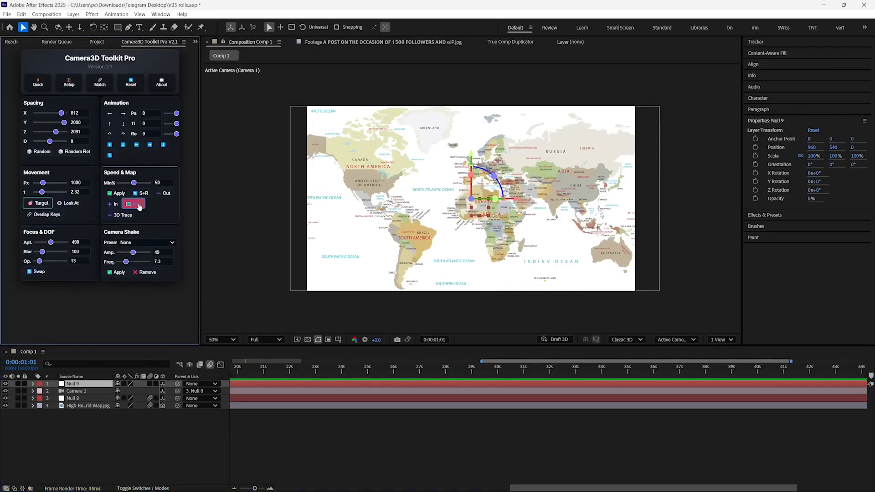
{"action": "left_click", "coordinate": [133, 203]}
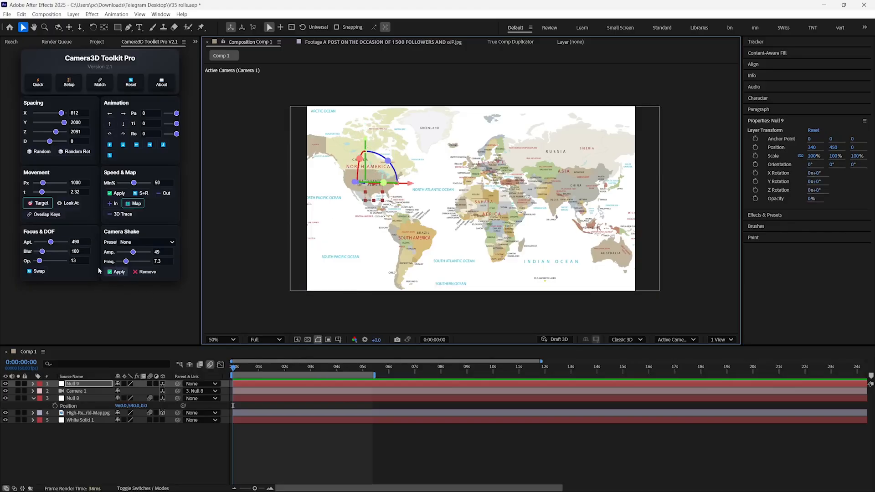
{"action": "left_click", "coordinate": [38, 204]}
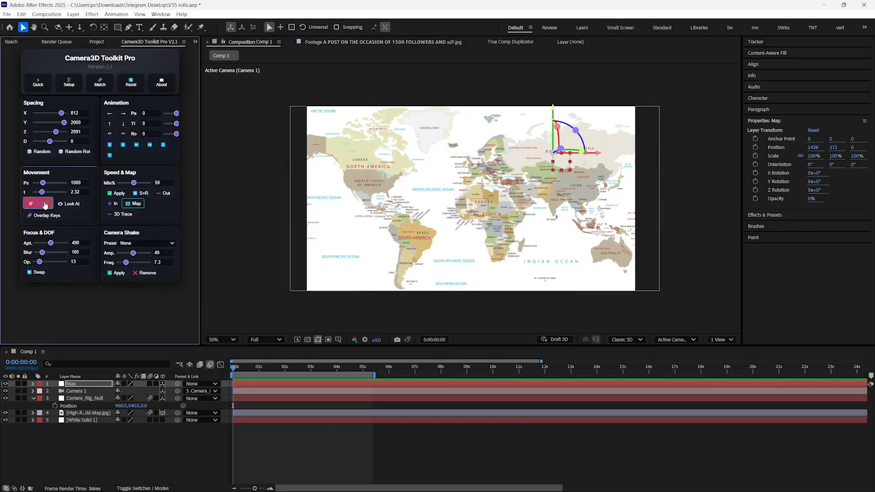
{"action": "left_click", "coordinate": [38, 203]}
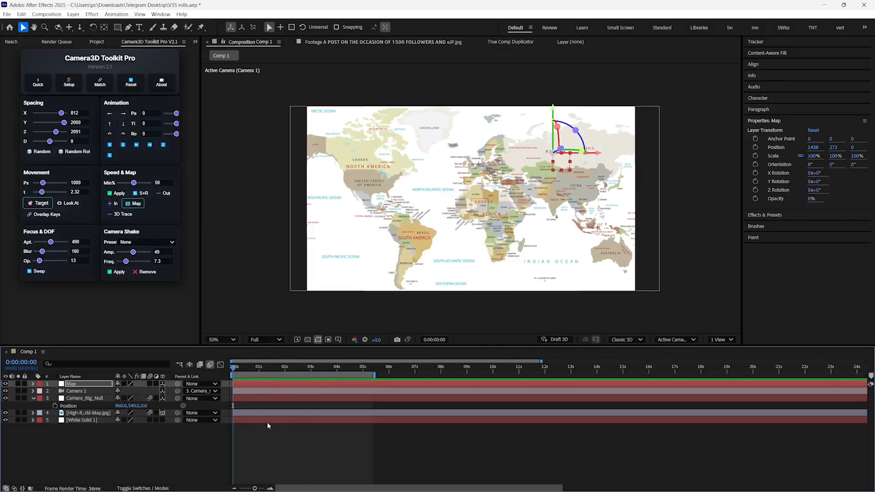
{"action": "left_click", "coordinate": [88, 412]}
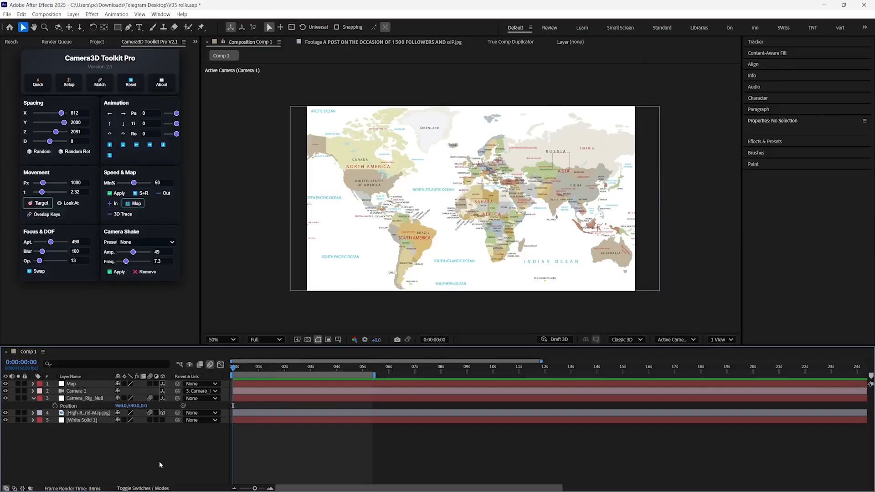
{"action": "left_click", "coordinate": [71, 383]}
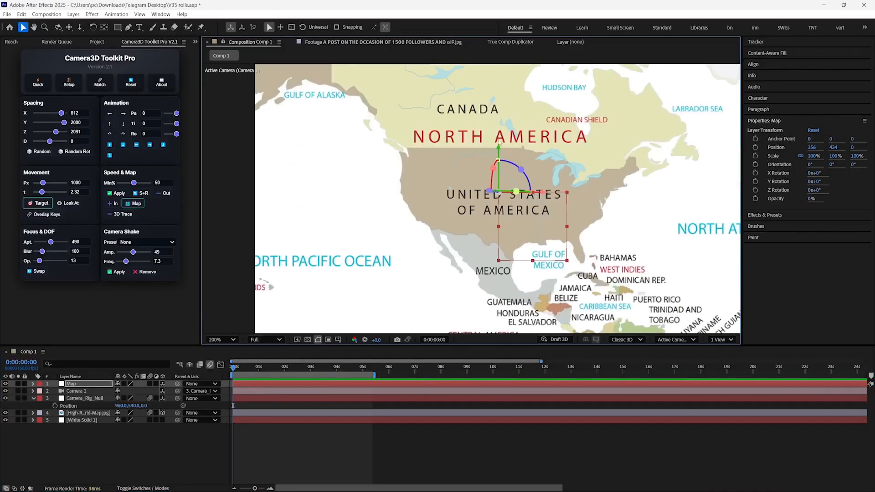
- Apply Map/S+R to scale the rig to 20% and tilt it 45° on X, then reveal position keyframes
{"action": "left_click", "coordinate": [119, 214]}
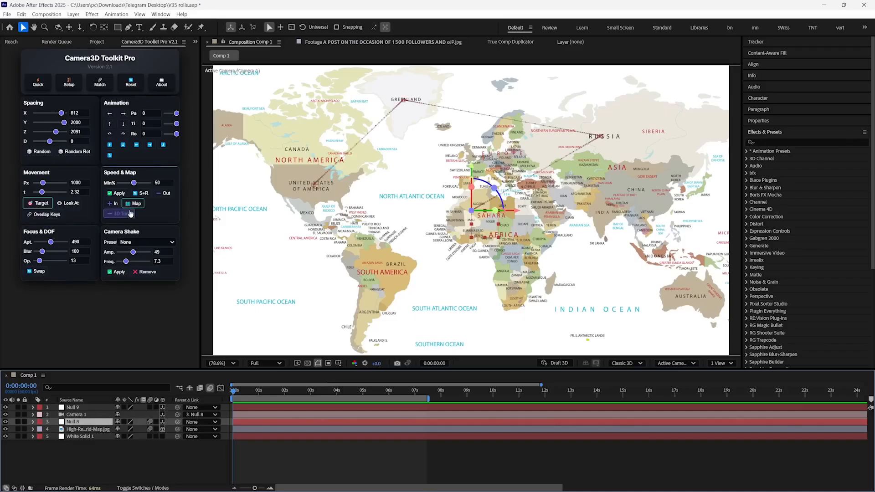
{"action": "left_click", "coordinate": [119, 214]}
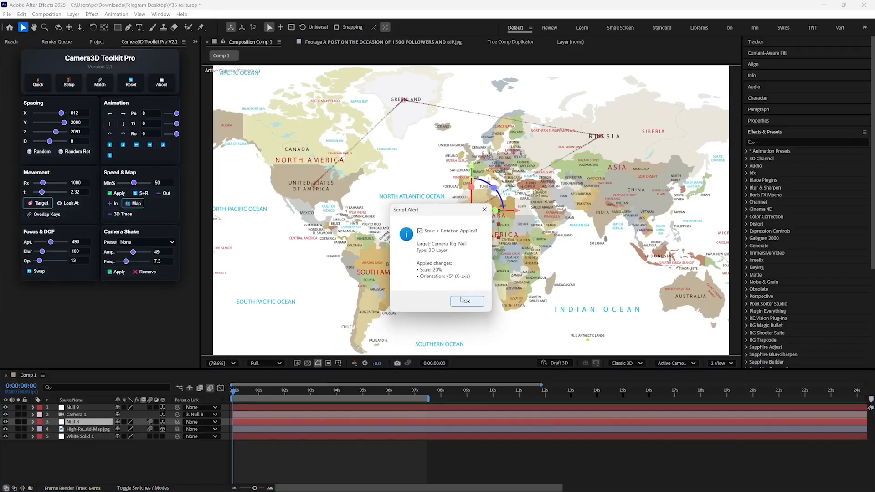
{"action": "left_click", "coordinate": [467, 301]}
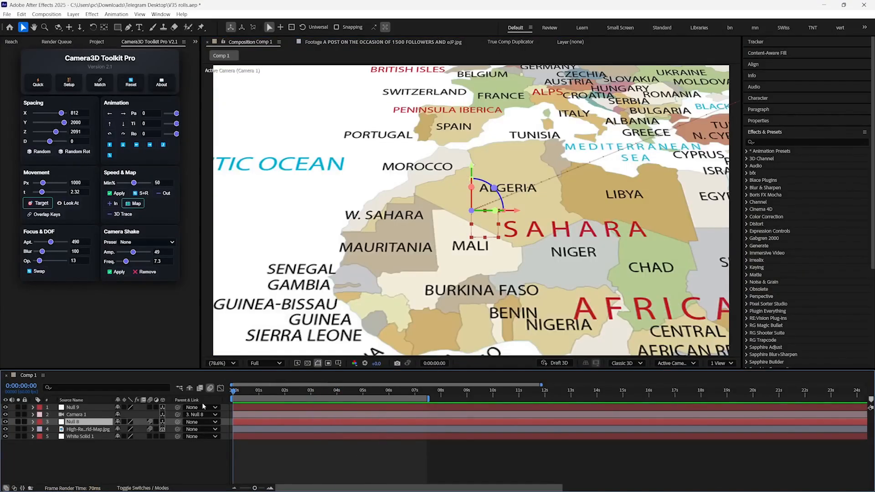
{"action": "left_click", "coordinate": [32, 421]}
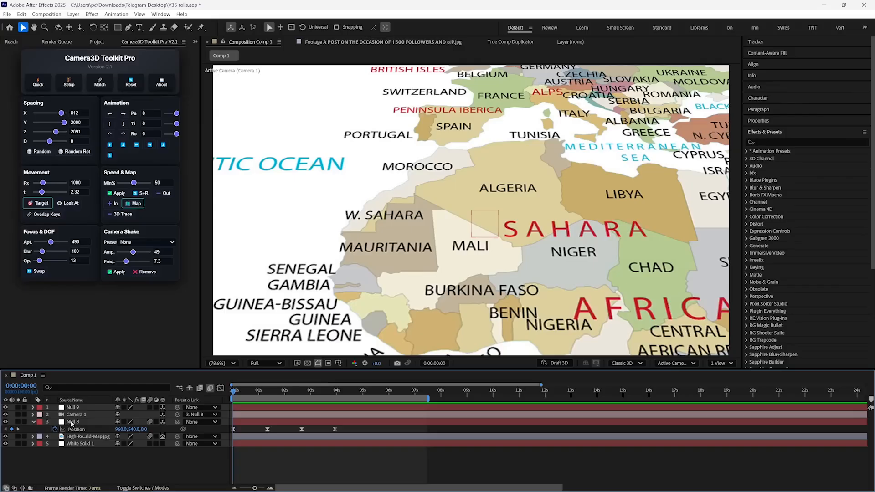
- Create a 3D trace shape layer along the camera path and dismiss the keyframe warning
{"action": "left_click", "coordinate": [76, 422]}
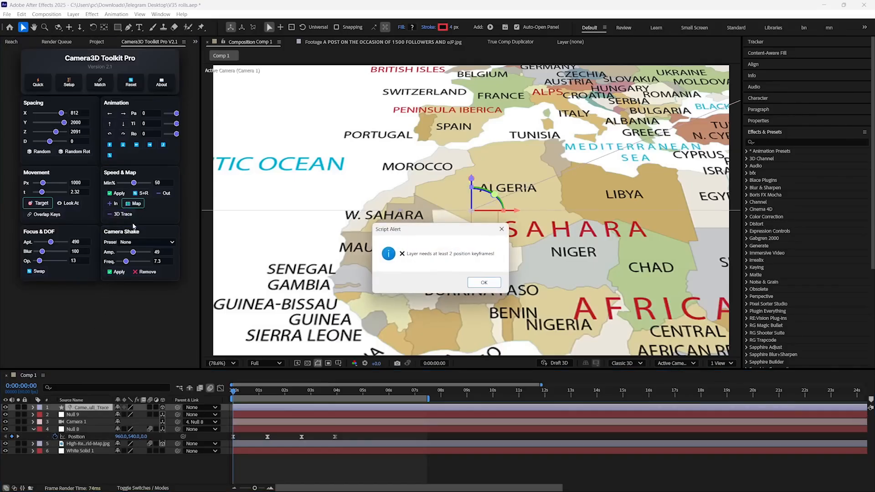
{"action": "left_click", "coordinate": [484, 282]}
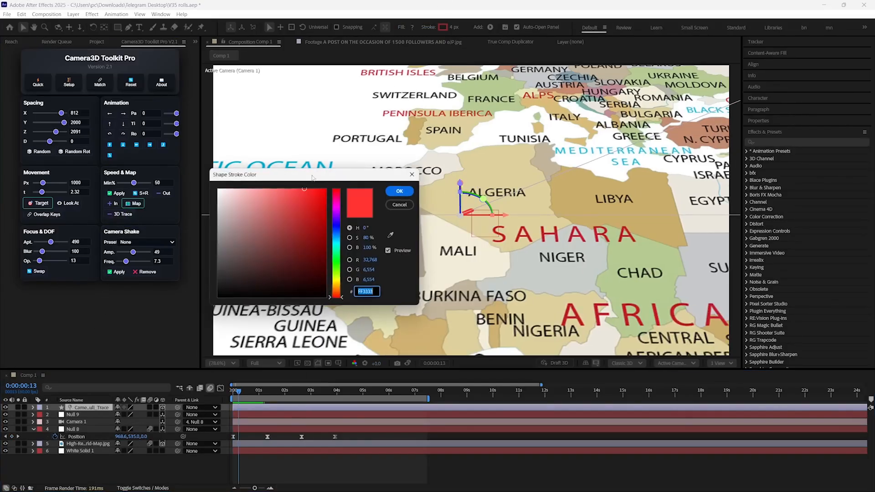